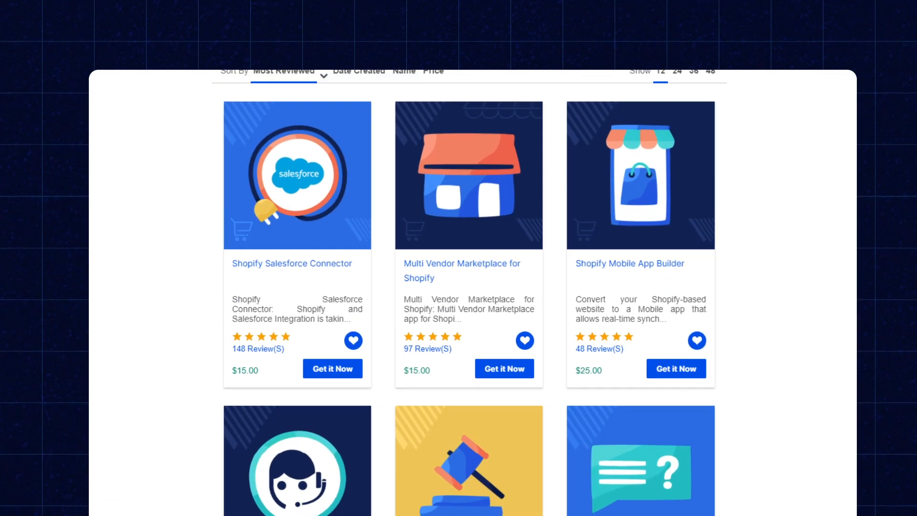
# Step: Scroll through the Dynamic Mockups user guide down to its Seller Panel section
pyautogui.scroll(-3)
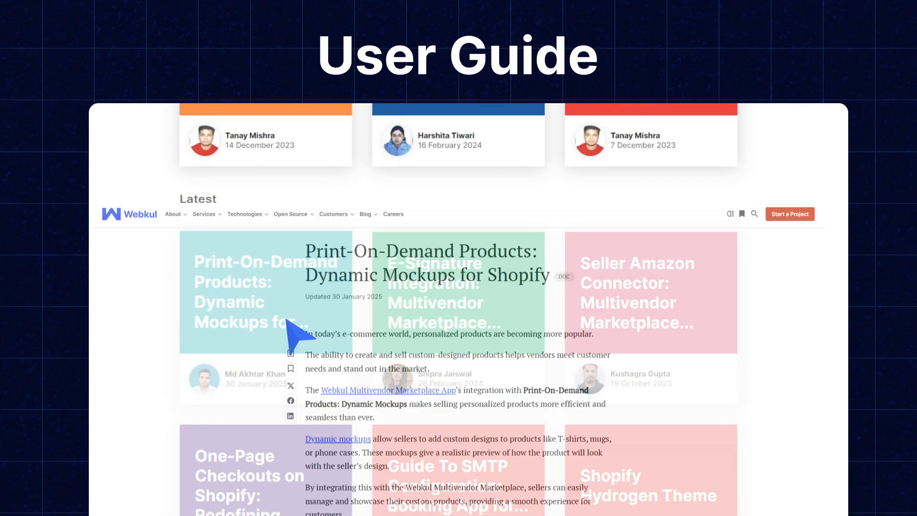
pyautogui.scroll(-3)
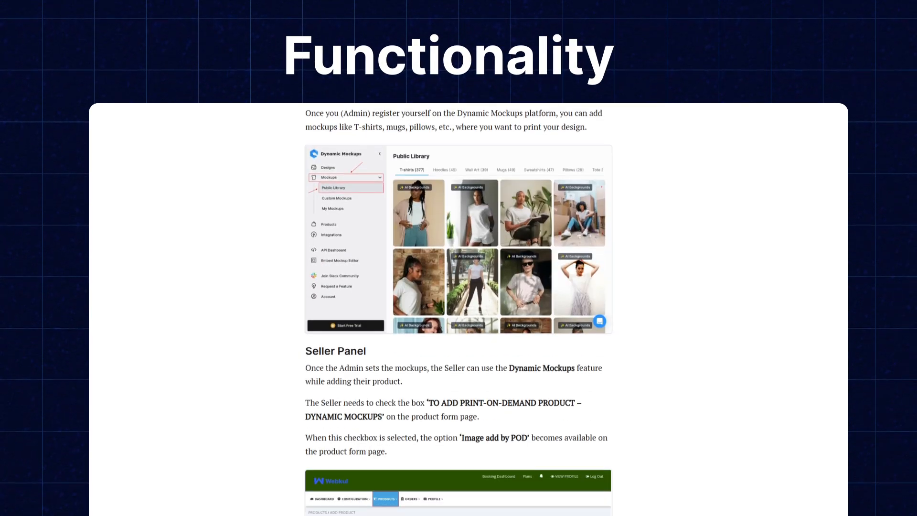
pyautogui.scroll(-3)
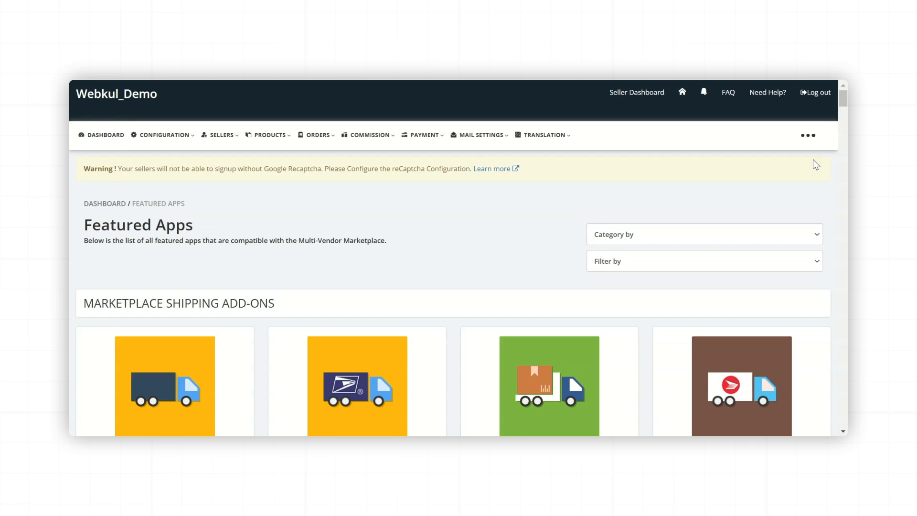
# Step: Search the Featured Apps page for 'Dynamic' to find the Print-On-Demand – Dynamic Mockups card
pyautogui.write('Dynamic')
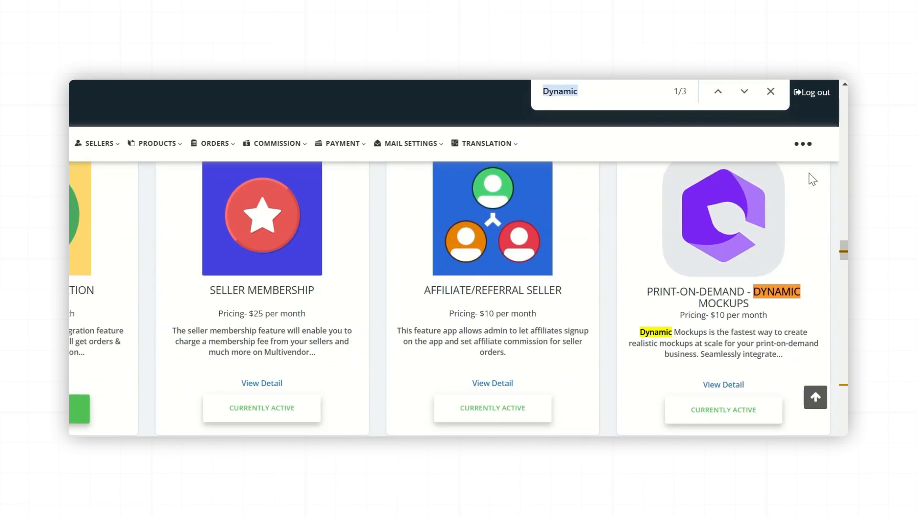
pyautogui.moveTo(841, 367)
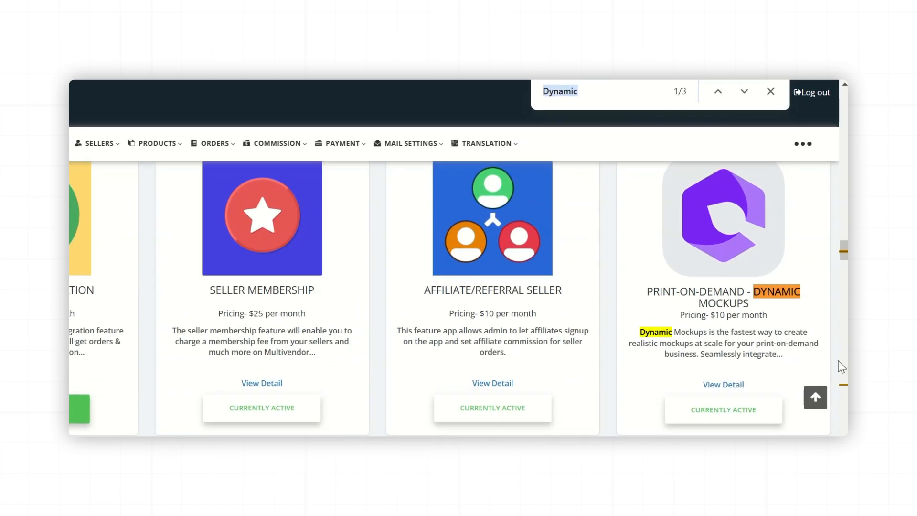
pyautogui.moveTo(775, 375)
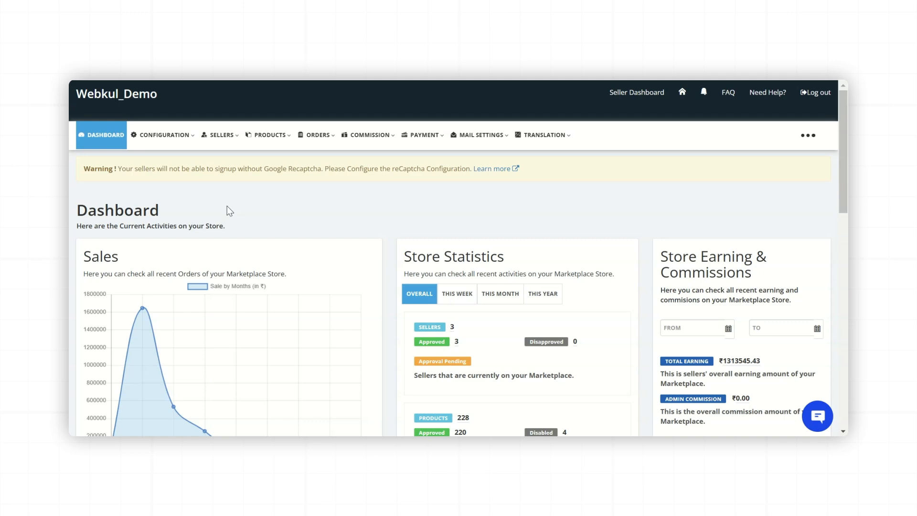
# Step: Go to the marketplace Dashboard showing sales and store statistics
pyautogui.click(166, 135)
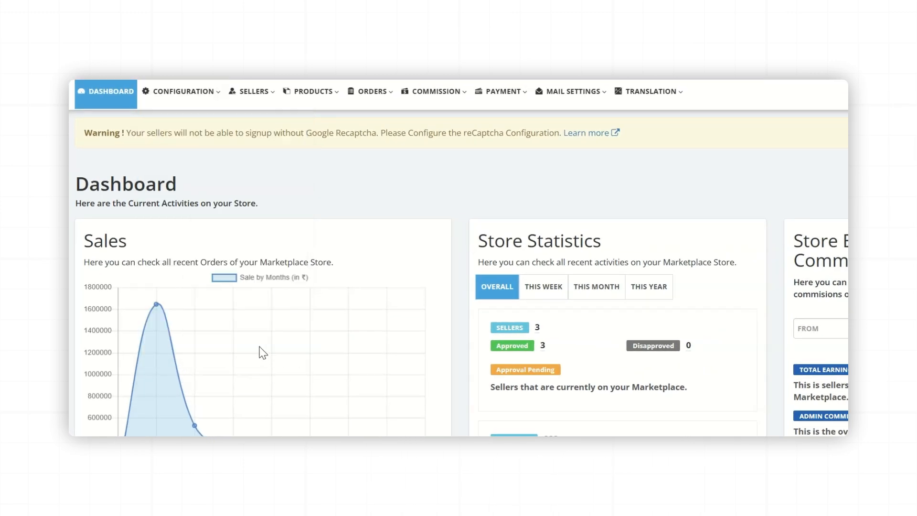
pyautogui.click(182, 91)
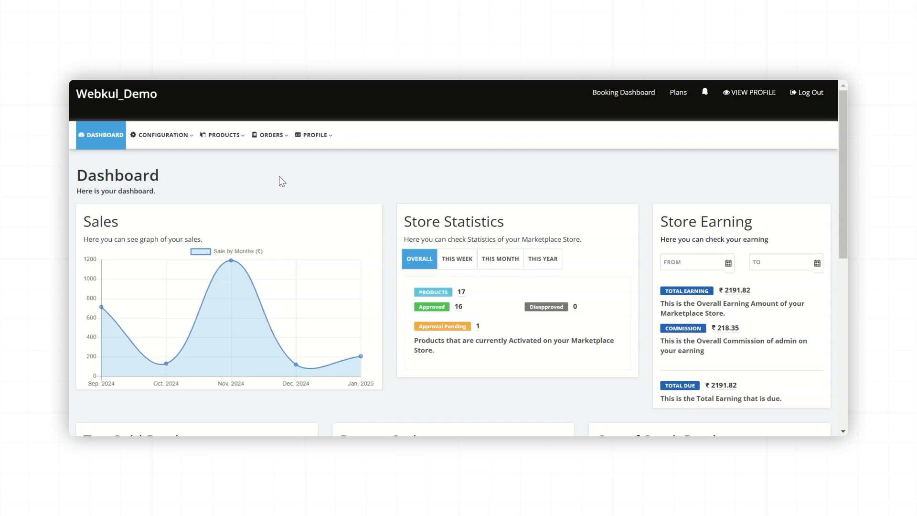
# Step: Start a new product, tick 'To add Print-On-Demand Product - Dynamic Mockups', and open Add Images by POD
pyautogui.click(224, 135)
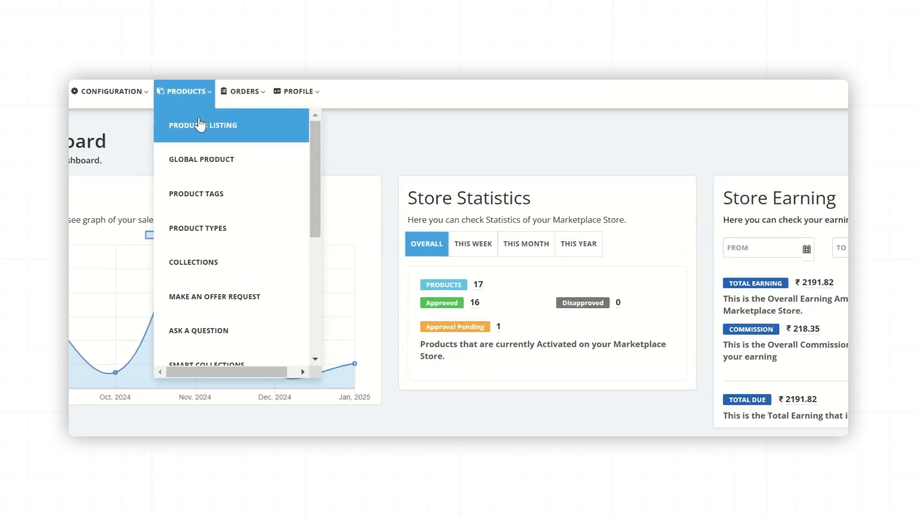
pyautogui.click(203, 125)
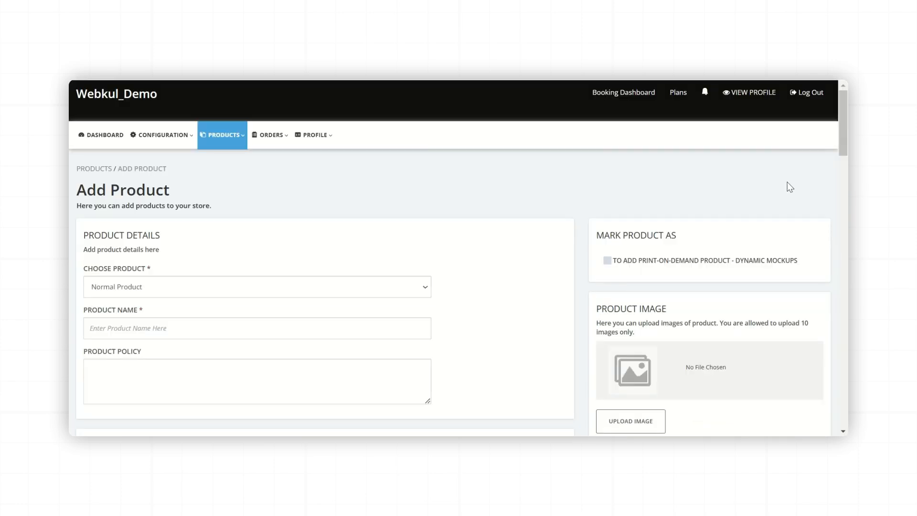
pyautogui.scroll(-3)
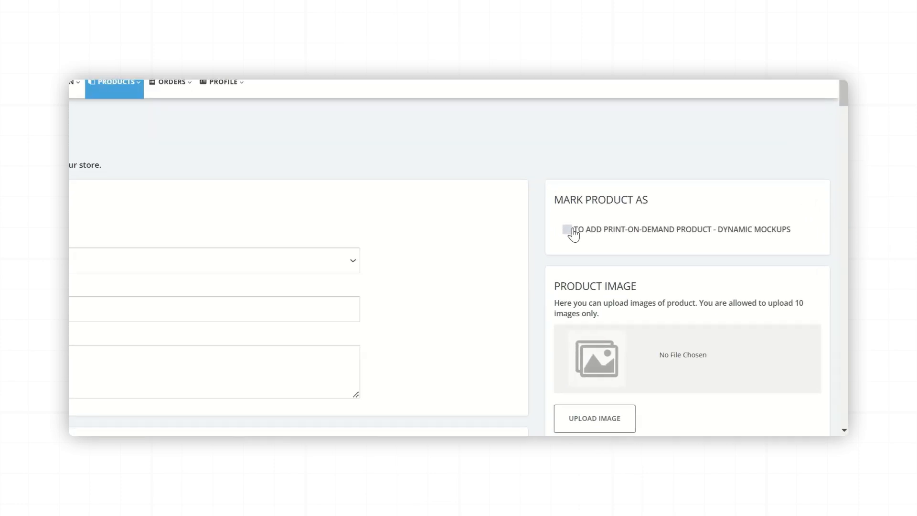
pyautogui.click(566, 230)
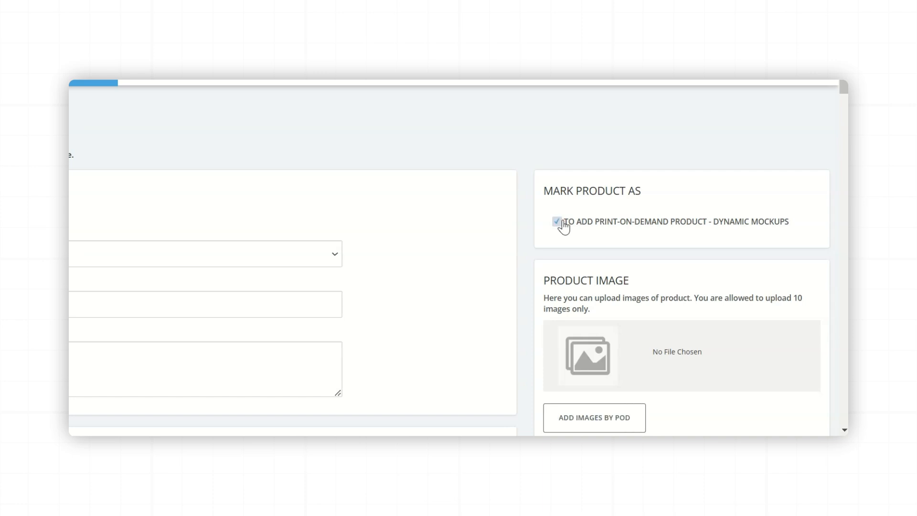
pyautogui.scroll(-3)
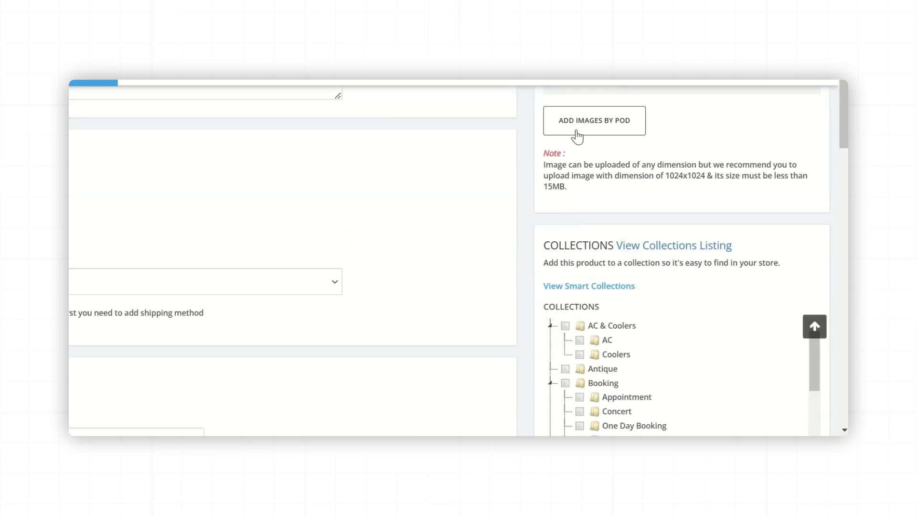
pyautogui.click(594, 121)
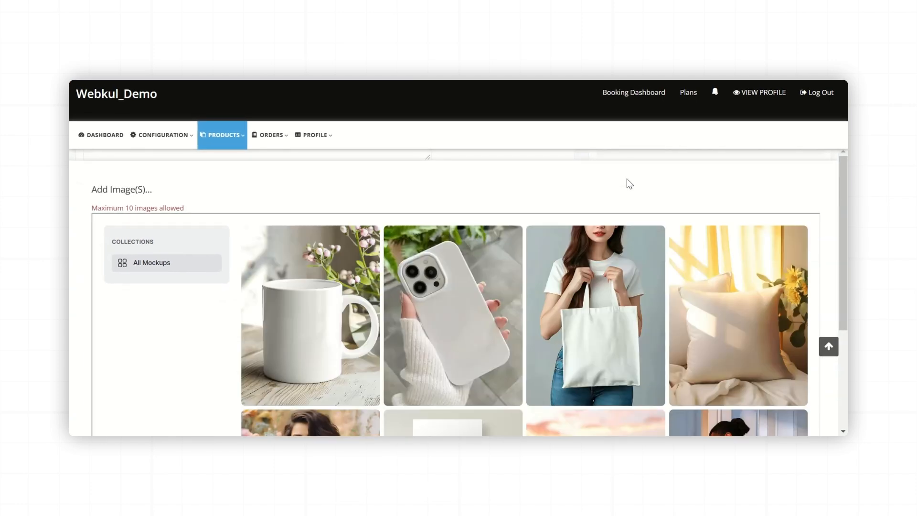
pyautogui.moveTo(594, 203)
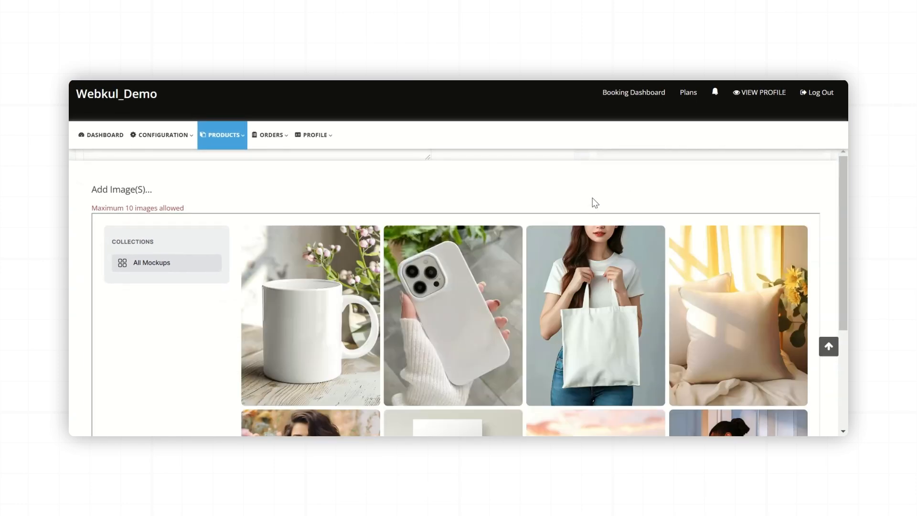
# Step: Put the Webkul logo artwork on the phone case mockup and export it to the product
pyautogui.click(453, 315)
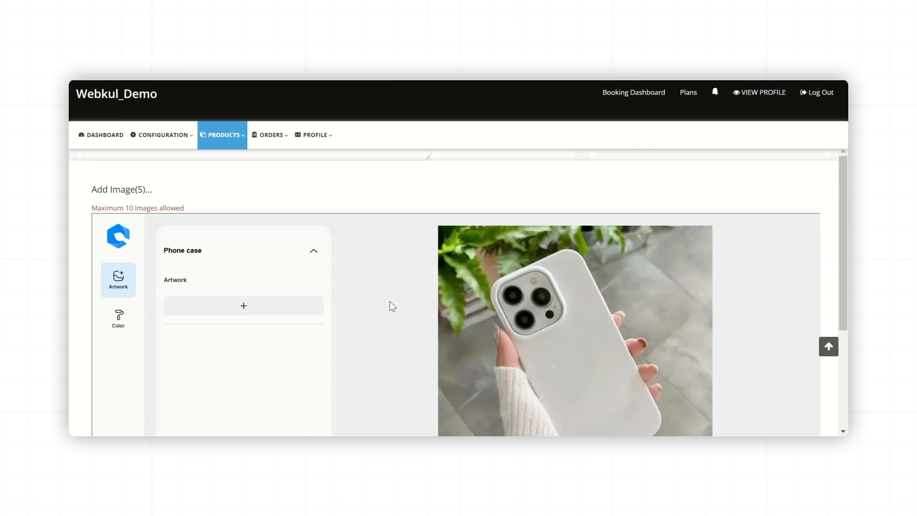
pyautogui.click(242, 305)
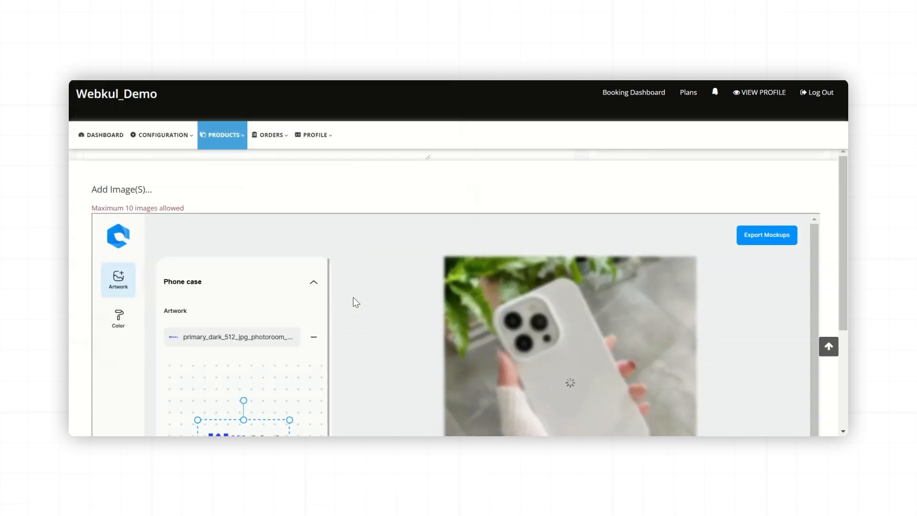
pyautogui.scroll(-3)
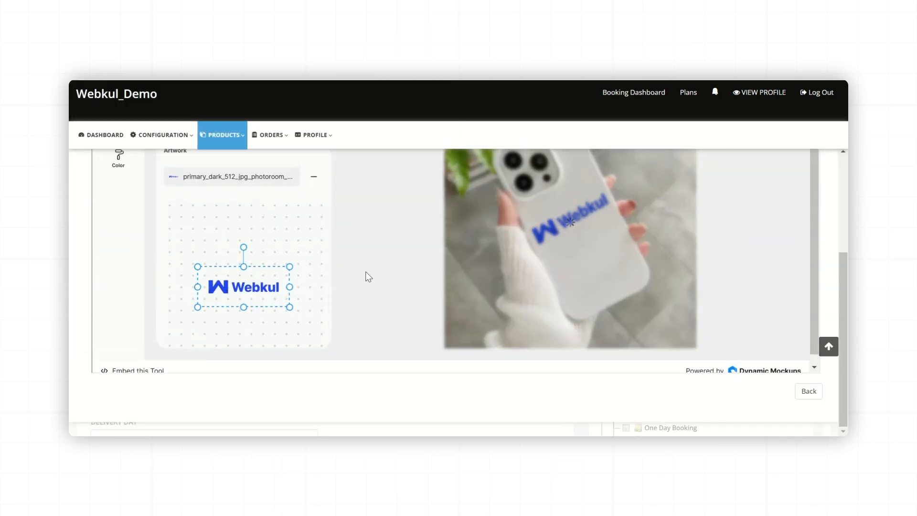
pyautogui.click(313, 317)
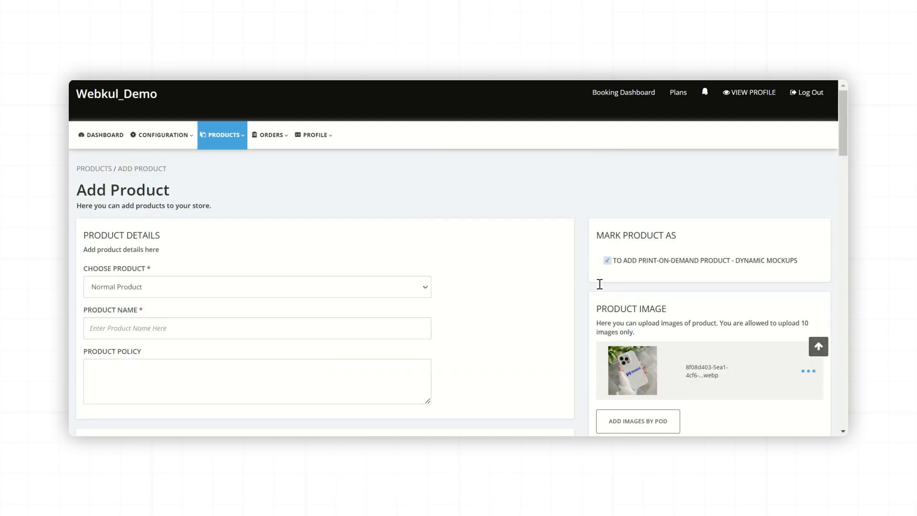
# Step: Scroll the Add Product form past the attached POD image down to Save Changes
pyautogui.scroll(-3)
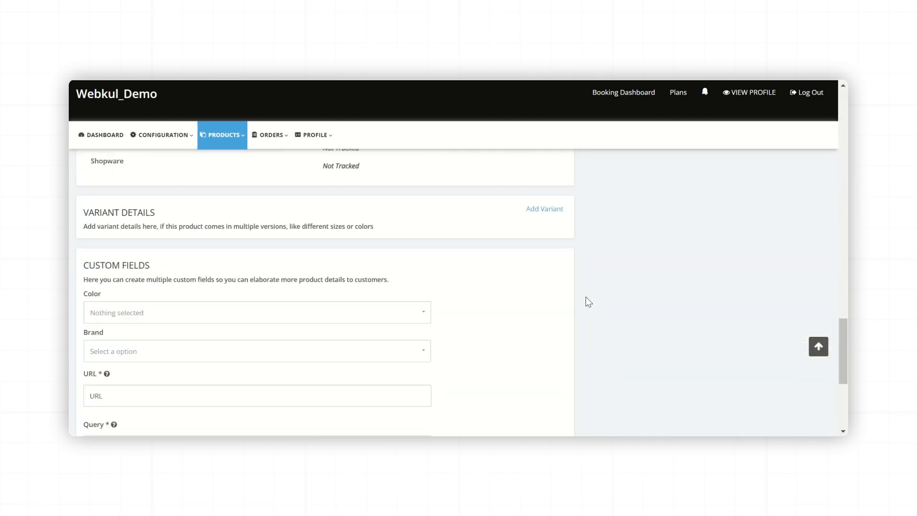
pyautogui.scroll(-3)
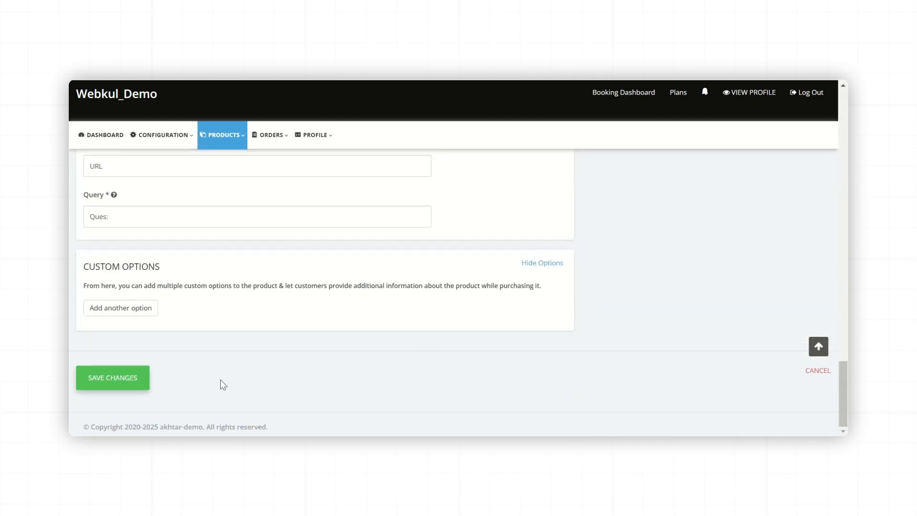